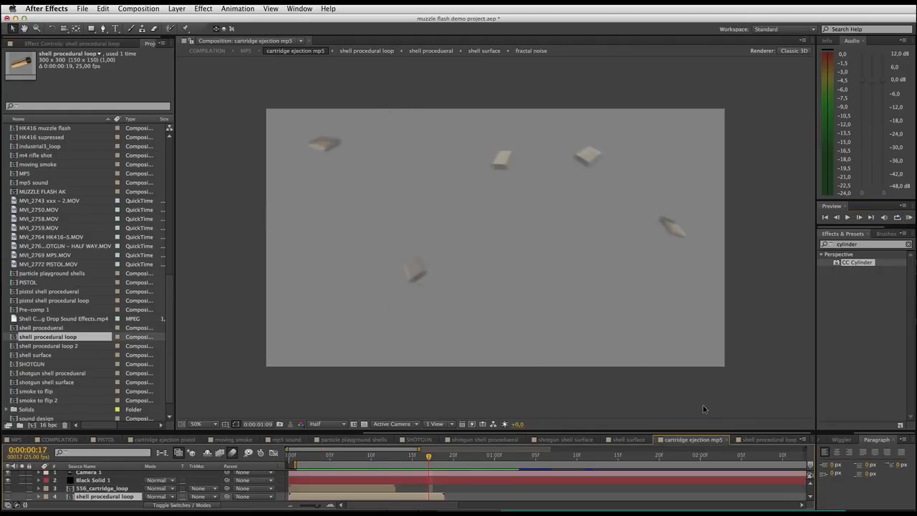
Step: Switch the Timeline to the 'shotgun shell procedural' composition showing the spinning red shell
left_click(481, 439)
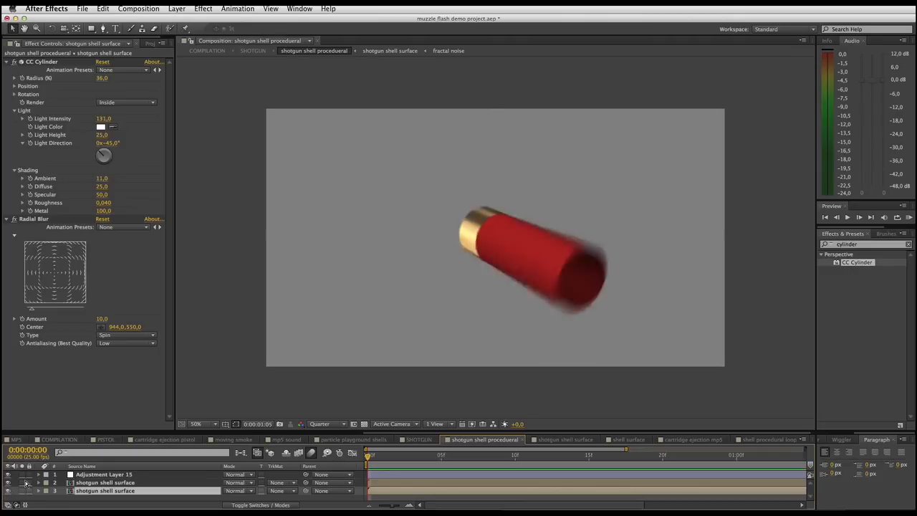